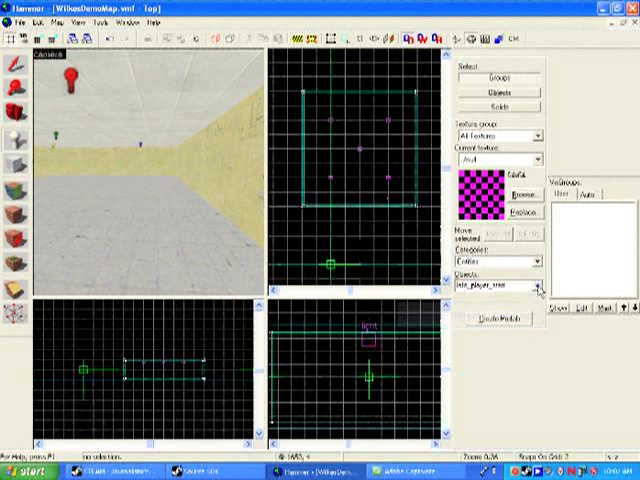
Step: Choose info_player_start from the Objects list as the next entity to place
left_click(540, 292)
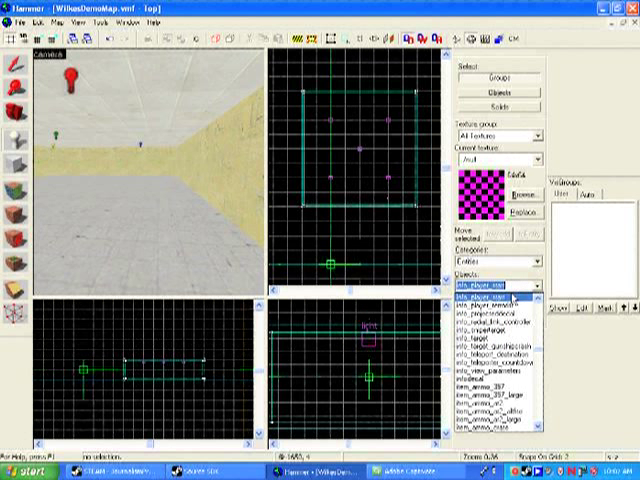
left_click(504, 300)
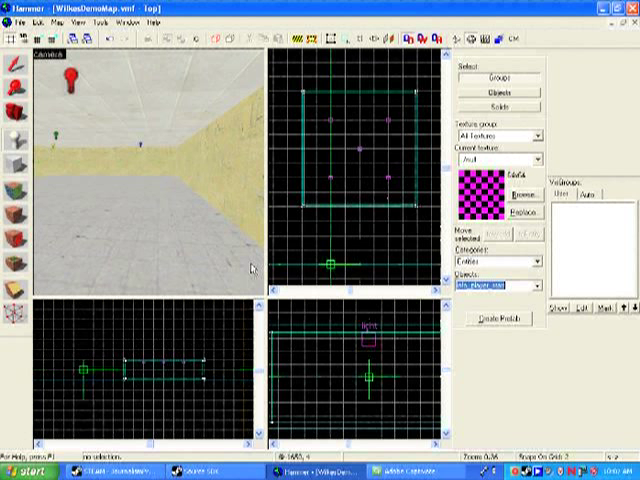
mouse_move(172, 172)
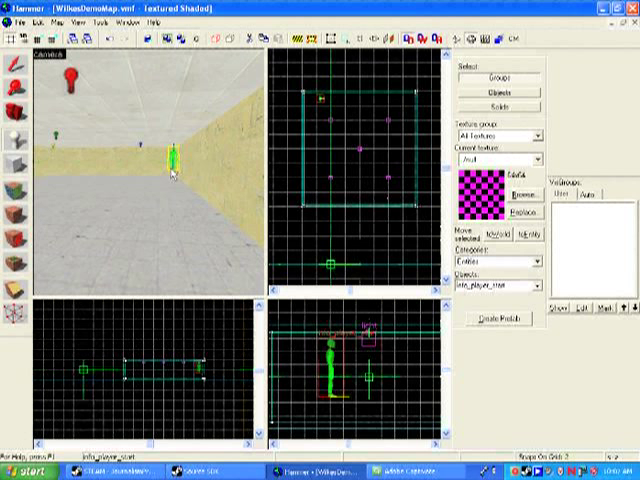
mouse_move(12, 62)
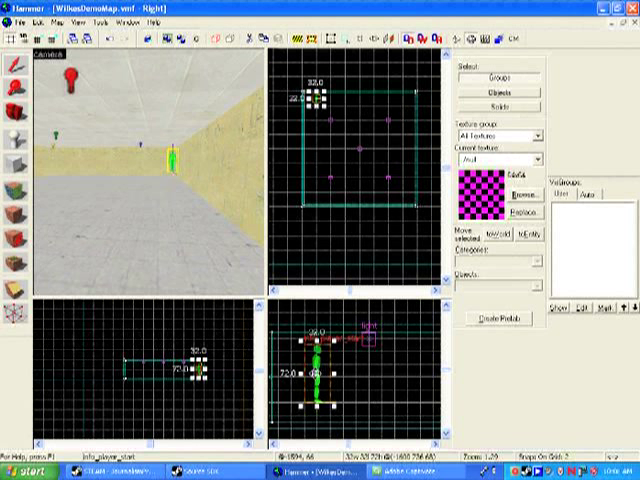
mouse_move(10, 64)
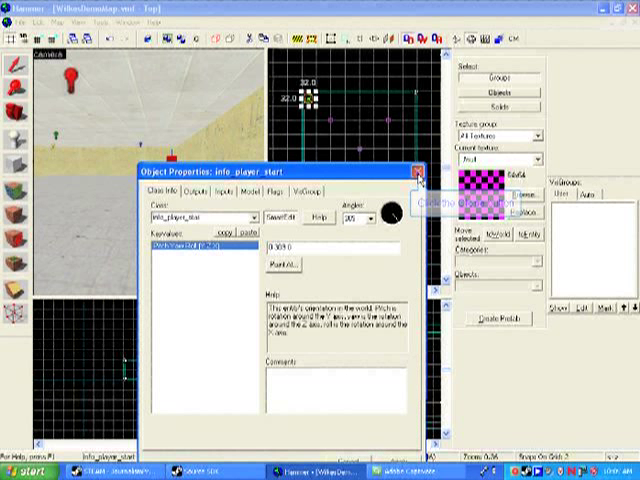
Step: Apply the corner-facing yaw and close the player start's Object Properties
left_click(412, 172)
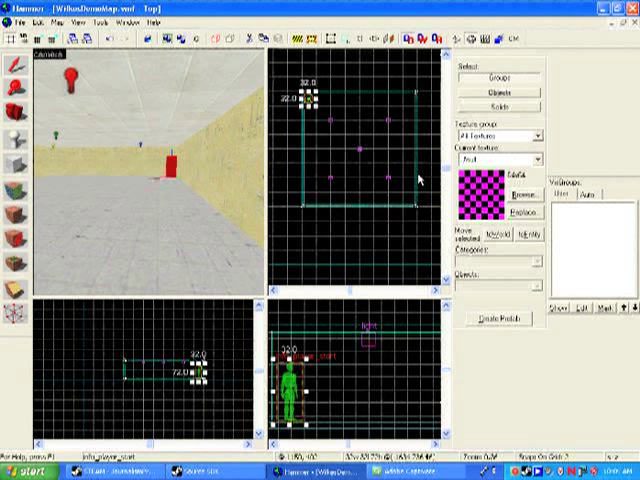